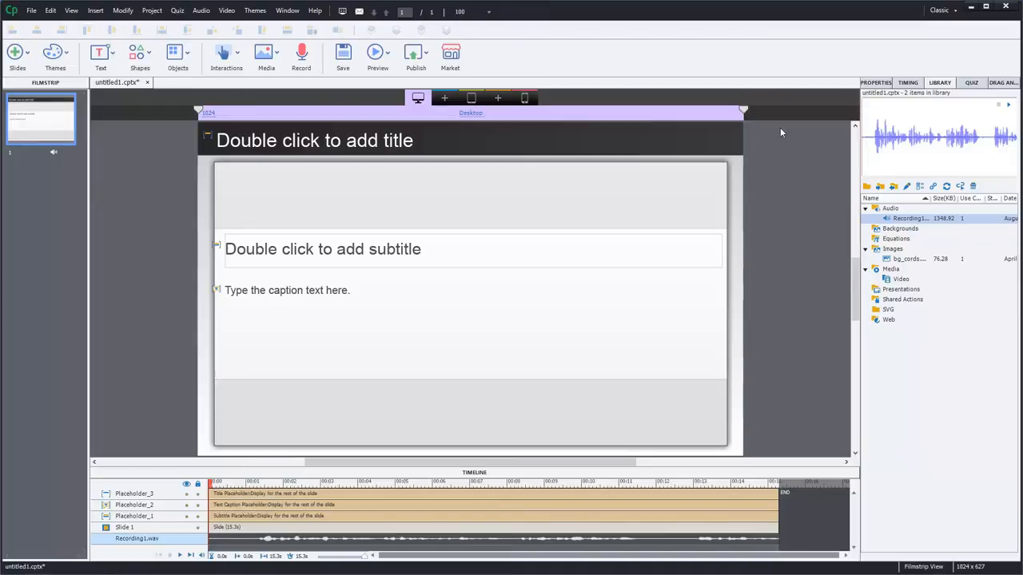
mouse_move(744, 132)
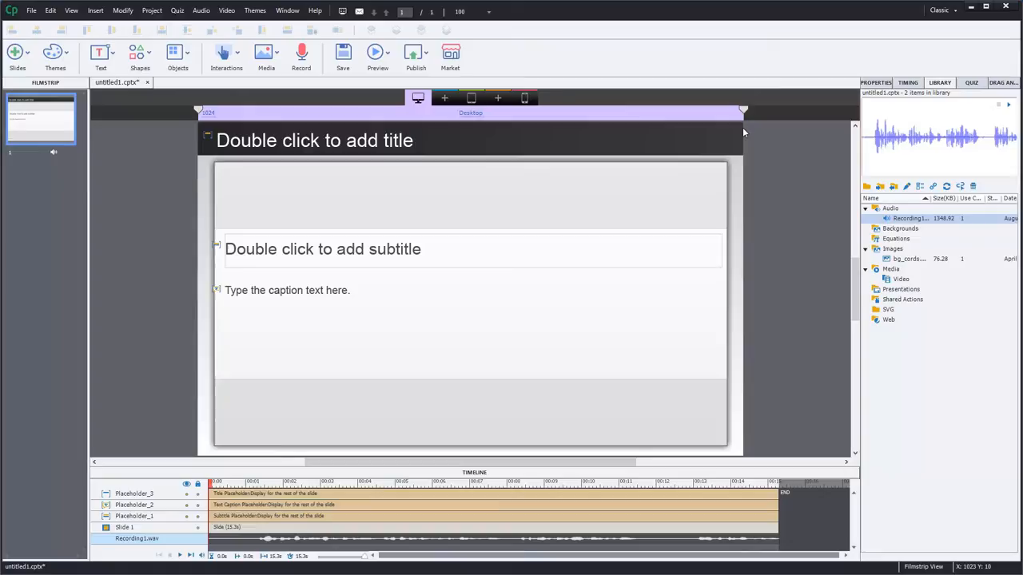
mouse_move(617, 172)
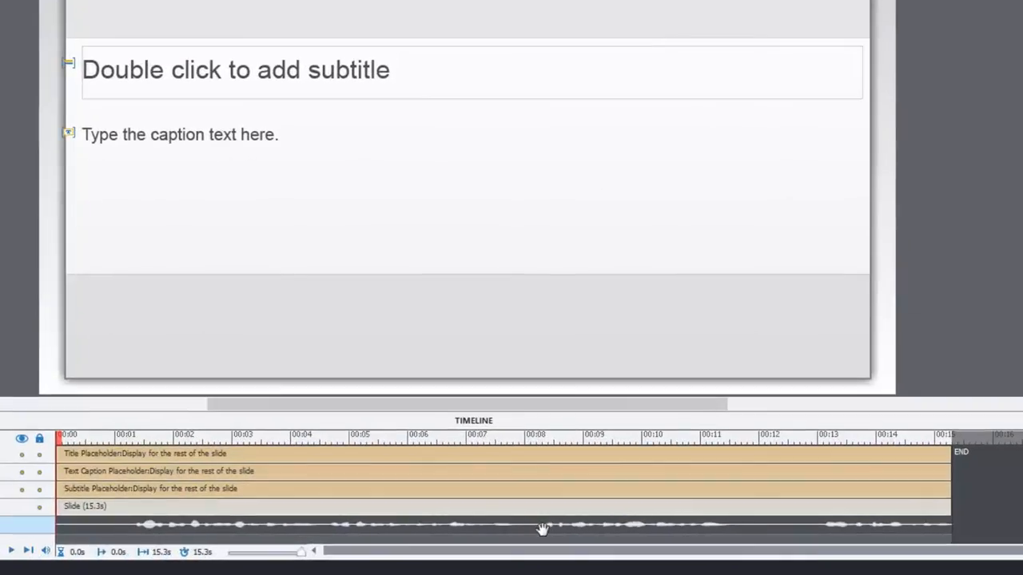
- Find the timeline narration in the Library and open Recording1.wav's audio properties
right_click(544, 528)
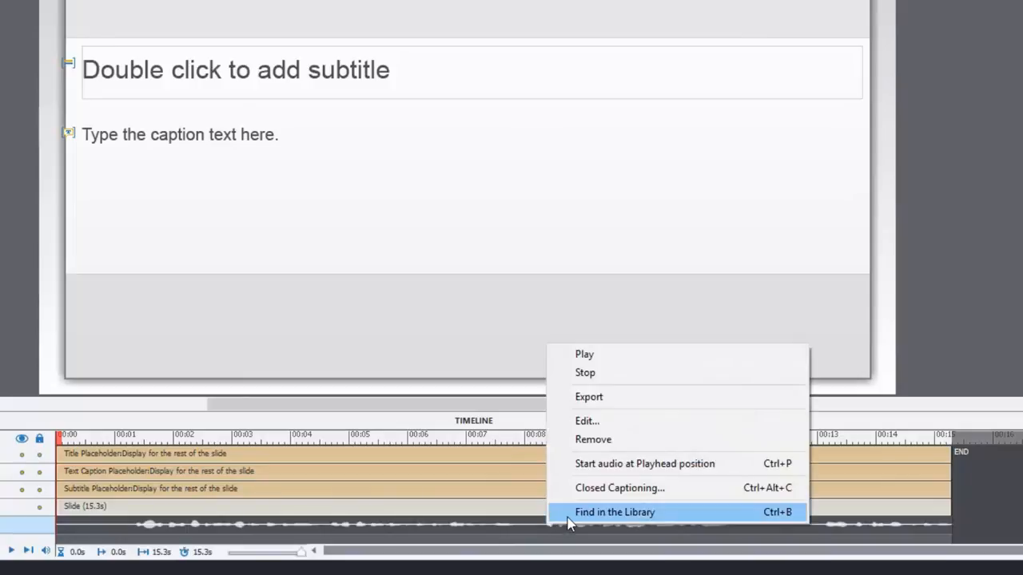
click(624, 512)
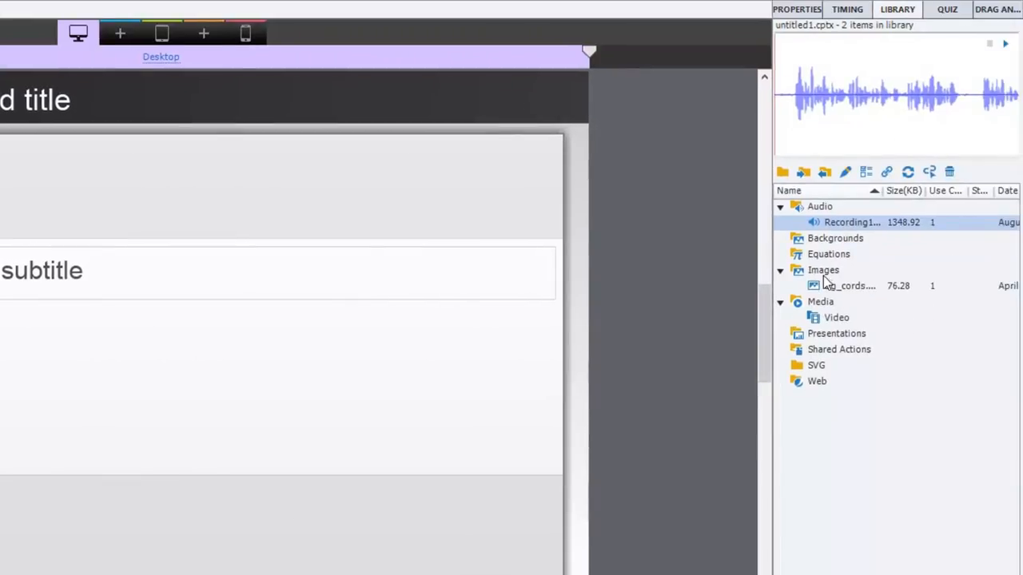
click(851, 222)
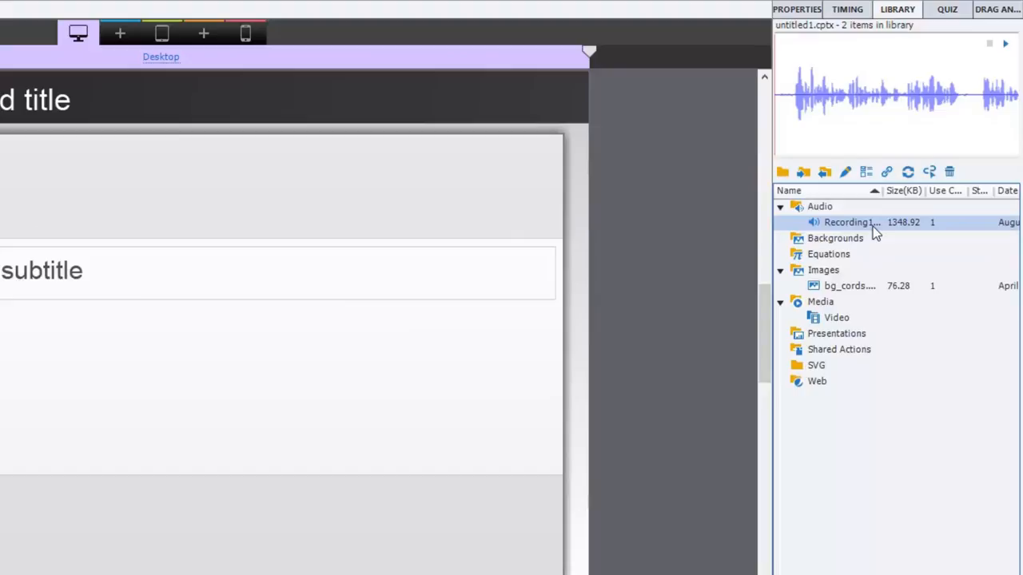
double_click(849, 223)
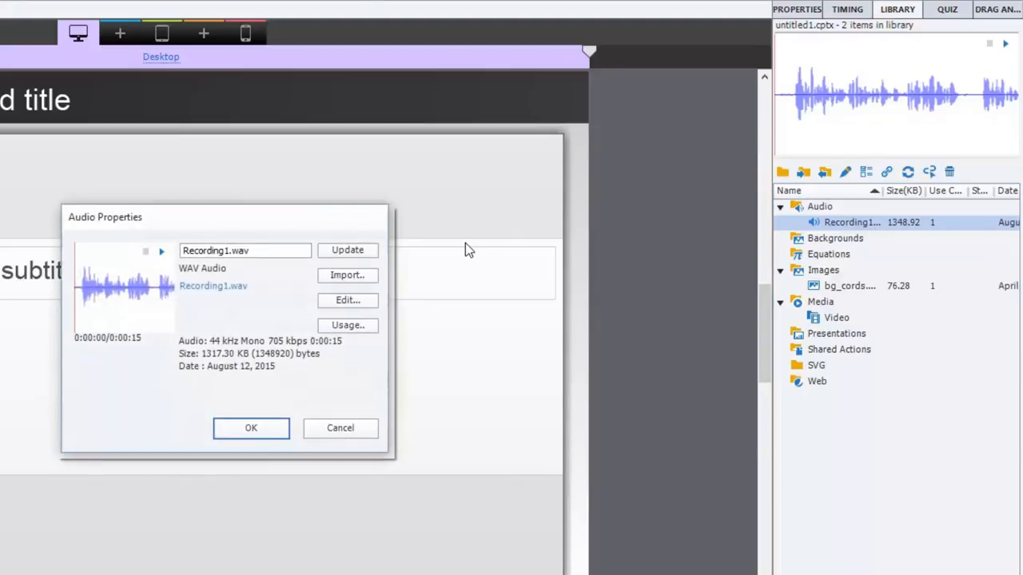
mouse_move(355, 302)
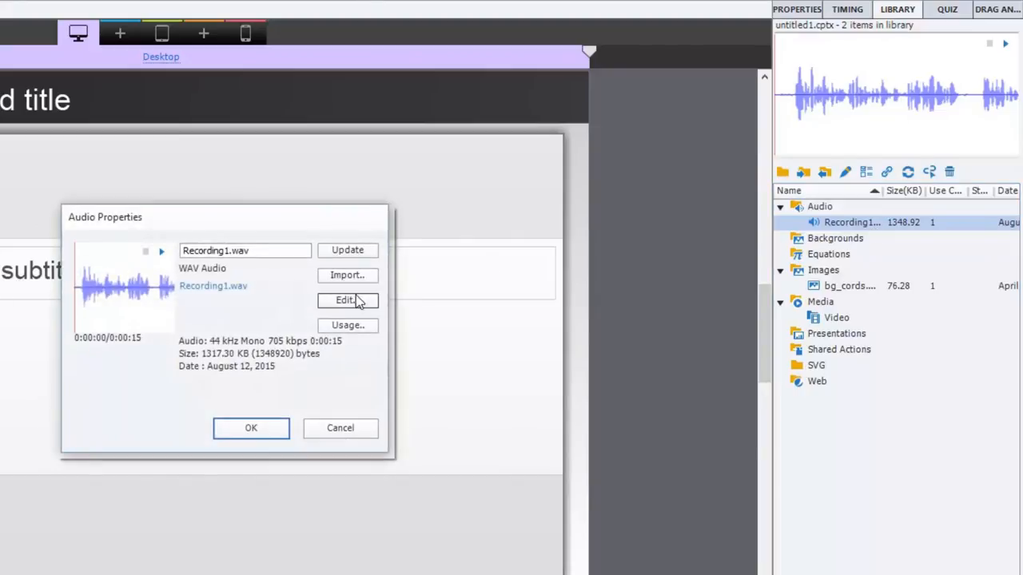
- Open Recording1.wav in the Edit Audio dialog from its Audio Properties
click(347, 301)
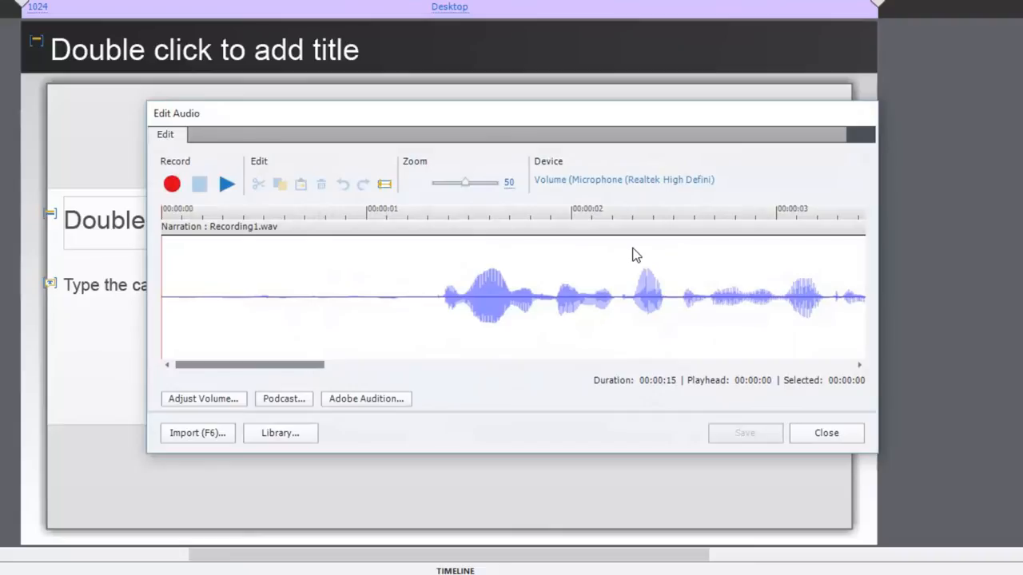
mouse_move(335, 274)
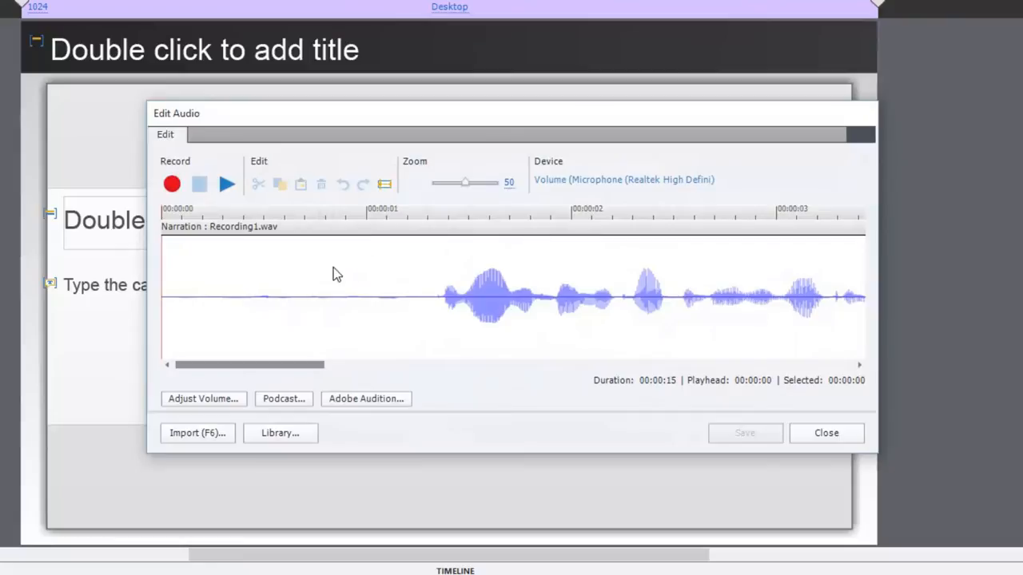
mouse_move(316, 284)
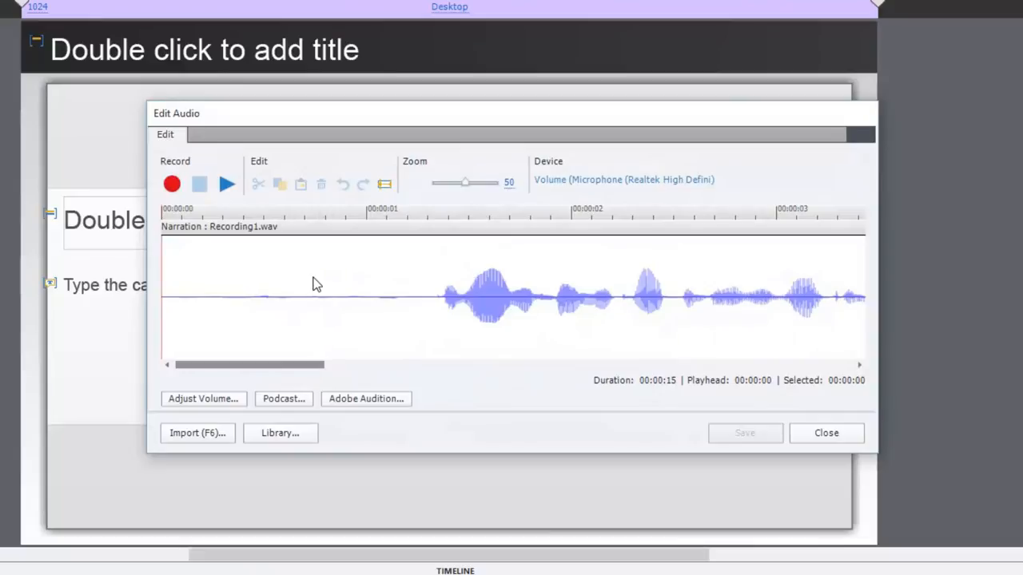
mouse_move(360, 404)
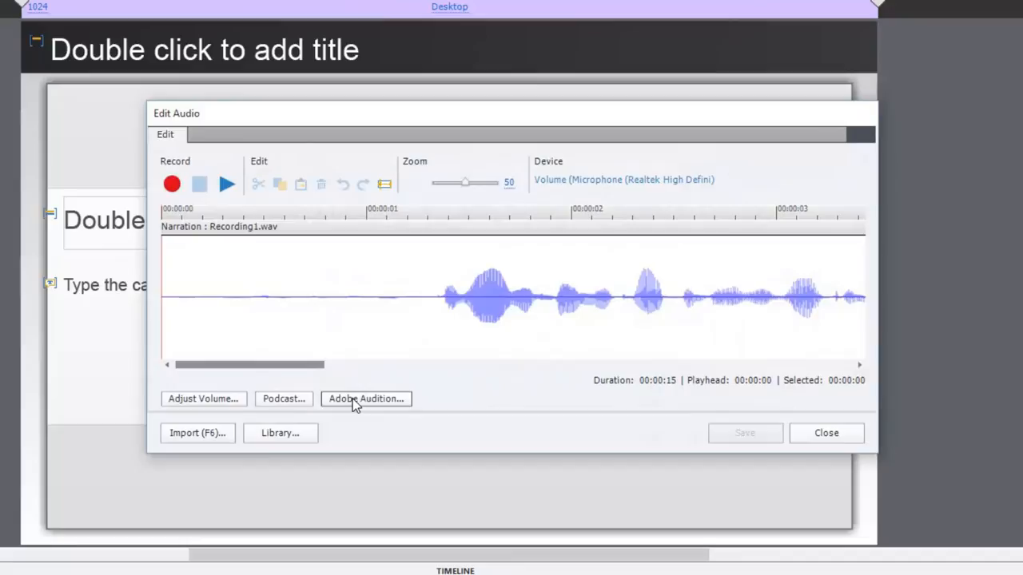
mouse_move(374, 402)
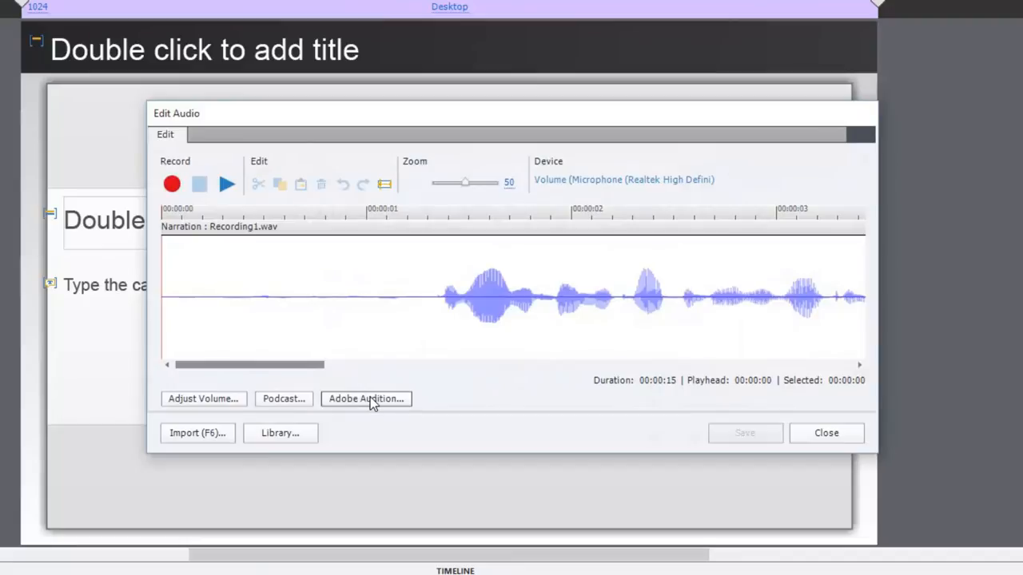
- Send the Recording1.wav narration from Edit Audio to Adobe Audition
click(366, 399)
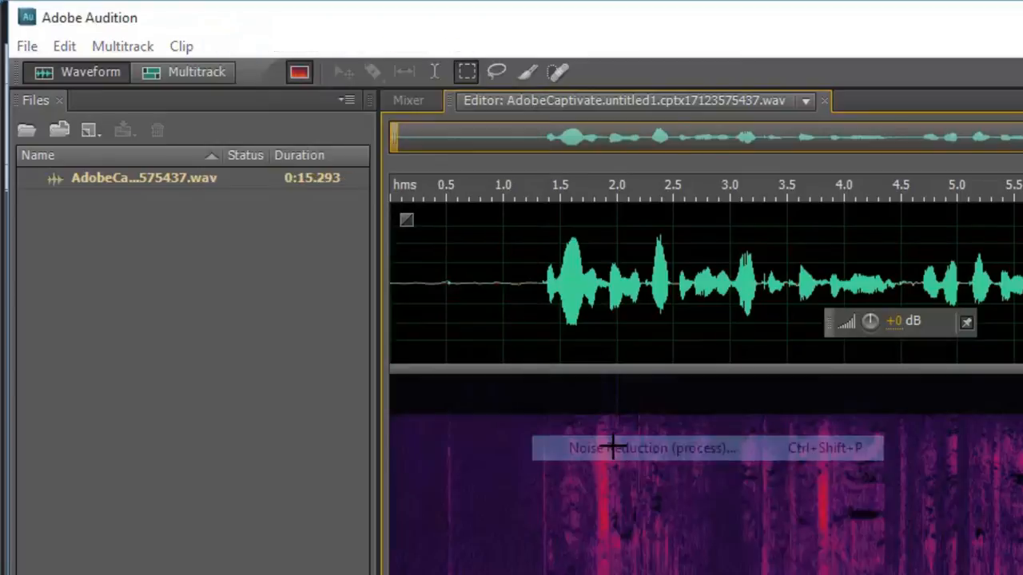
- Capture a noise print and apply Noise Reduction to the narration in Audition
click(647, 448)
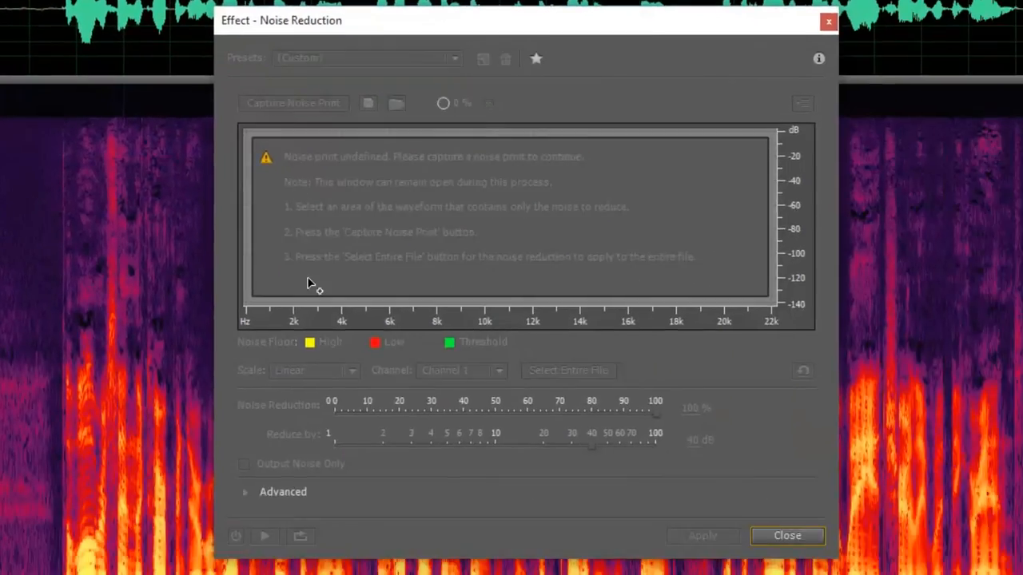
click(293, 102)
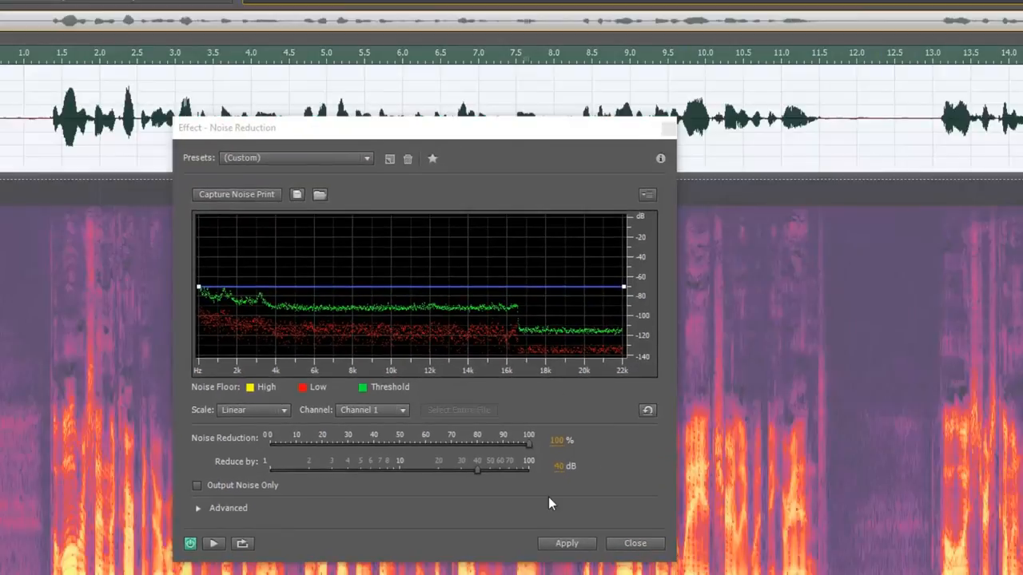
click(567, 543)
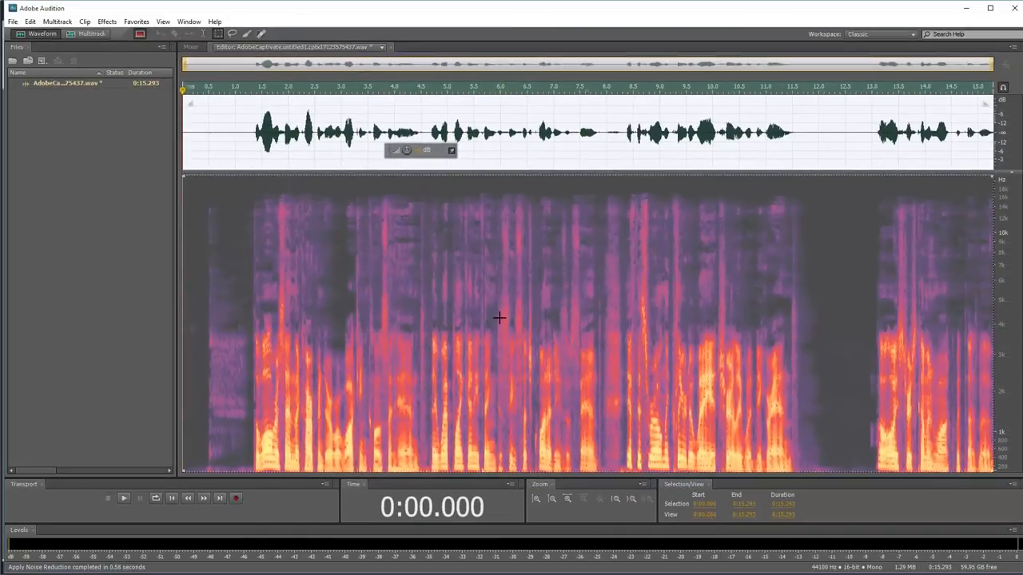
click(9, 22)
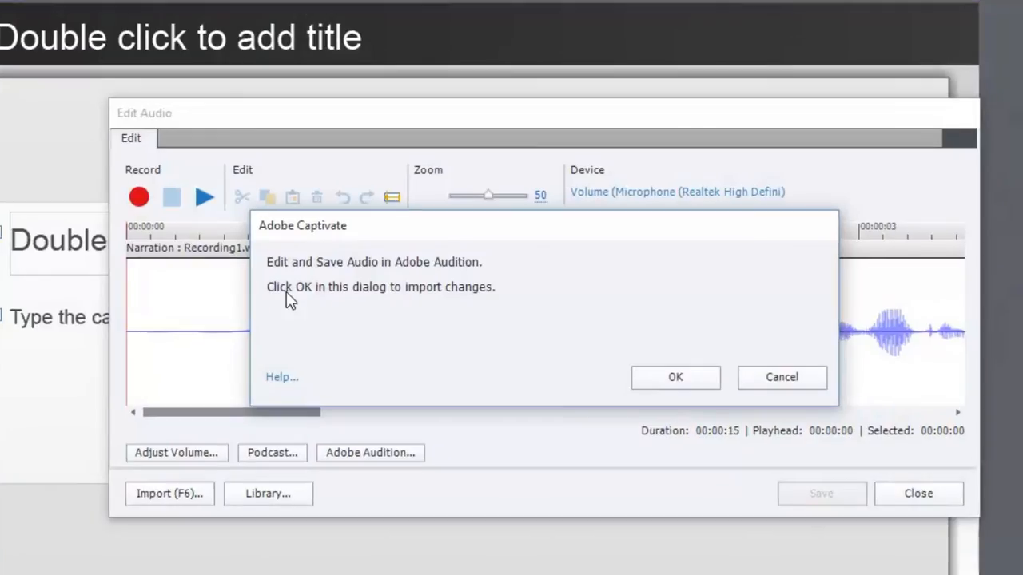
mouse_move(311, 270)
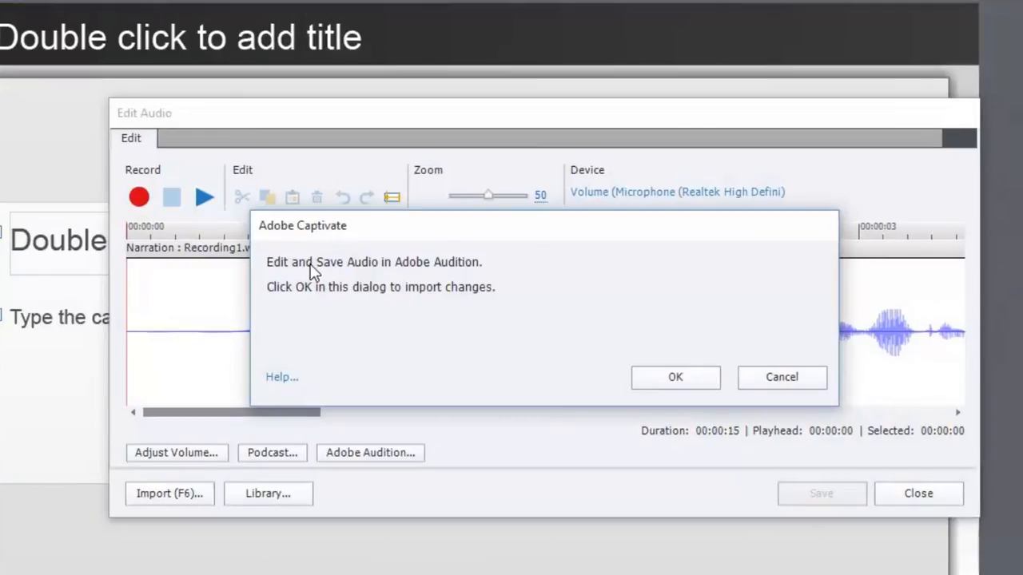
mouse_move(325, 279)
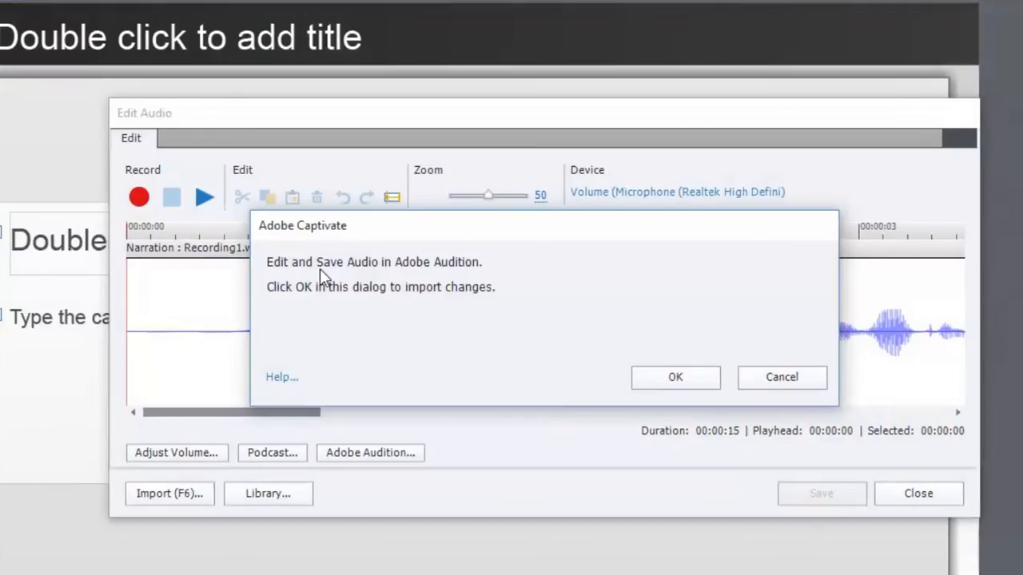
mouse_move(532, 229)
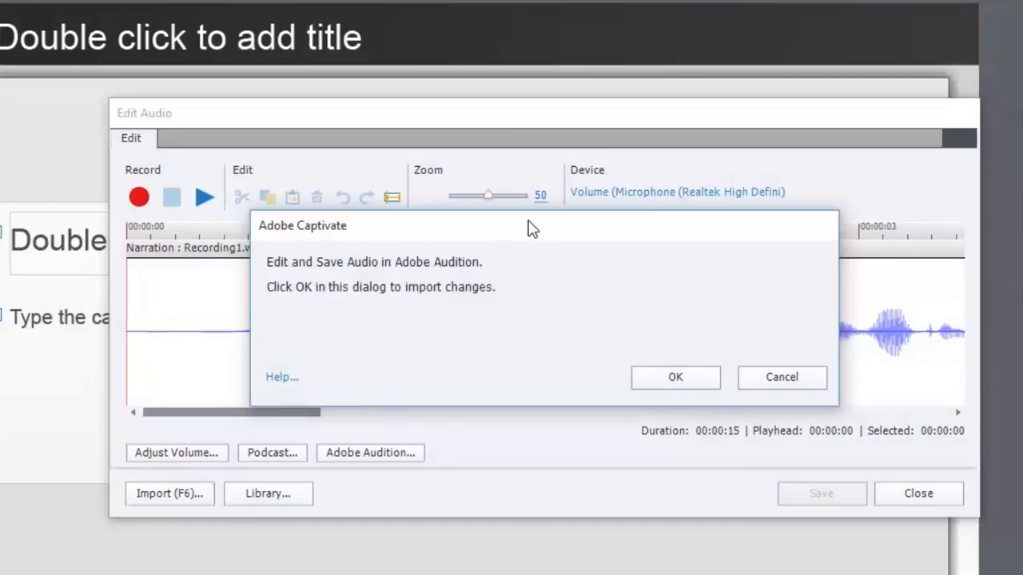
mouse_move(626, 374)
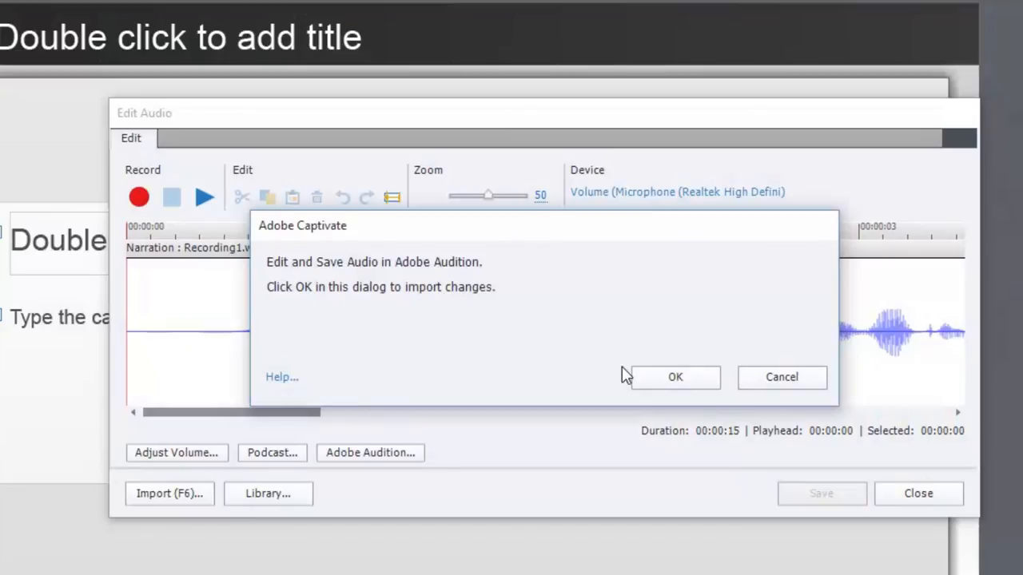
- Accept the Captivate prompt to import the noise-reduced audio into Edit Audio
click(674, 377)
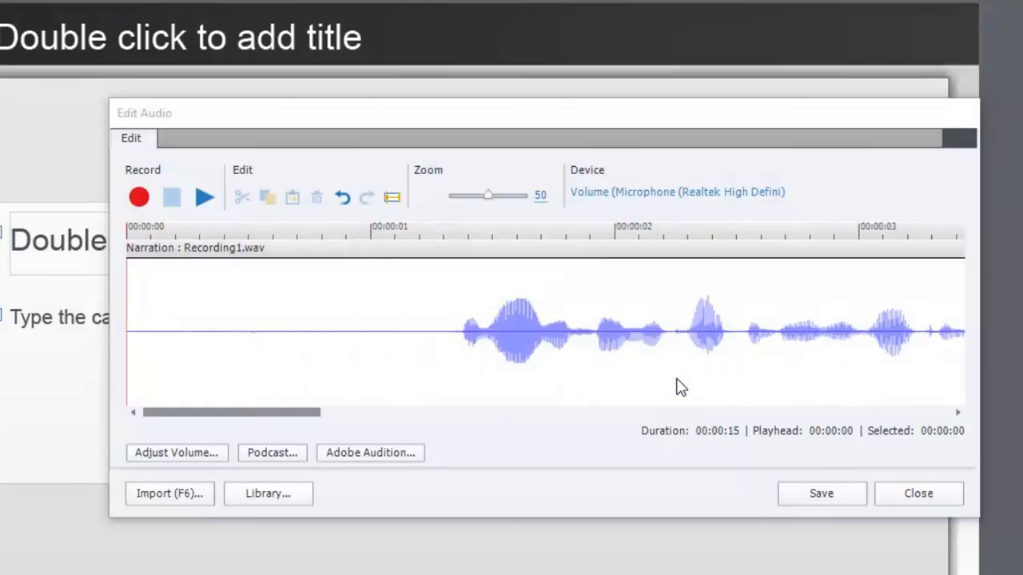
mouse_move(364, 363)
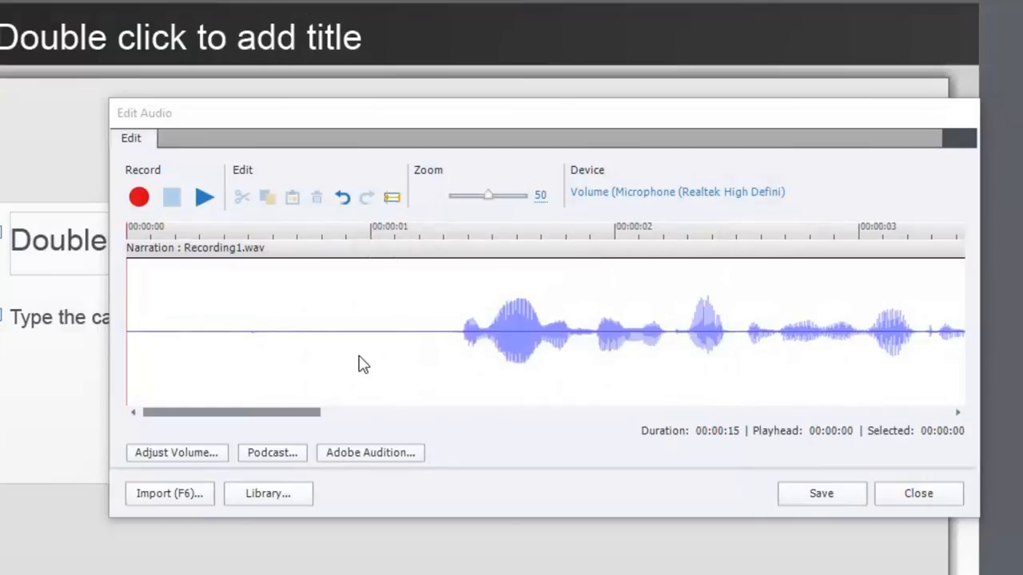